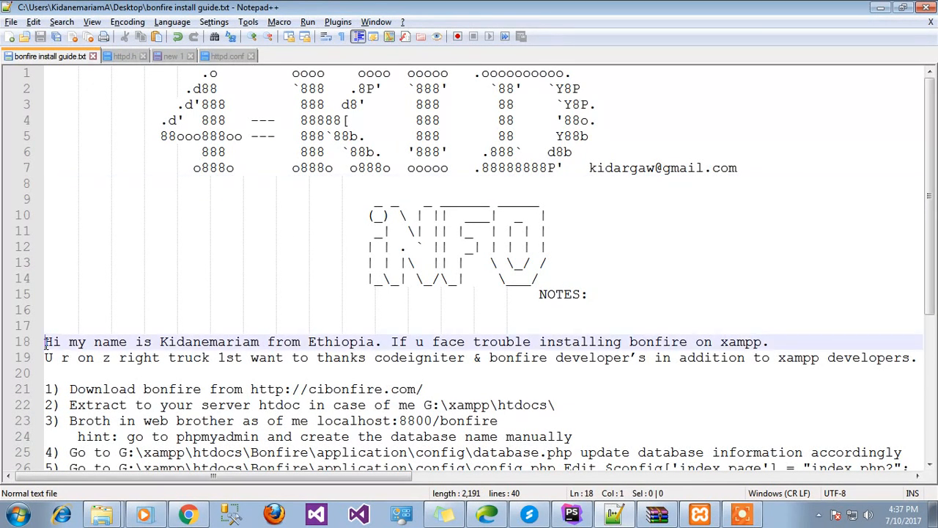
Step: Select the acknowledgement line in the Bonfire install guide, then switch to the Bonfire website
{"action": "left_click_drag", "start_coordinate": [44, 341], "coordinate": [472, 342]}
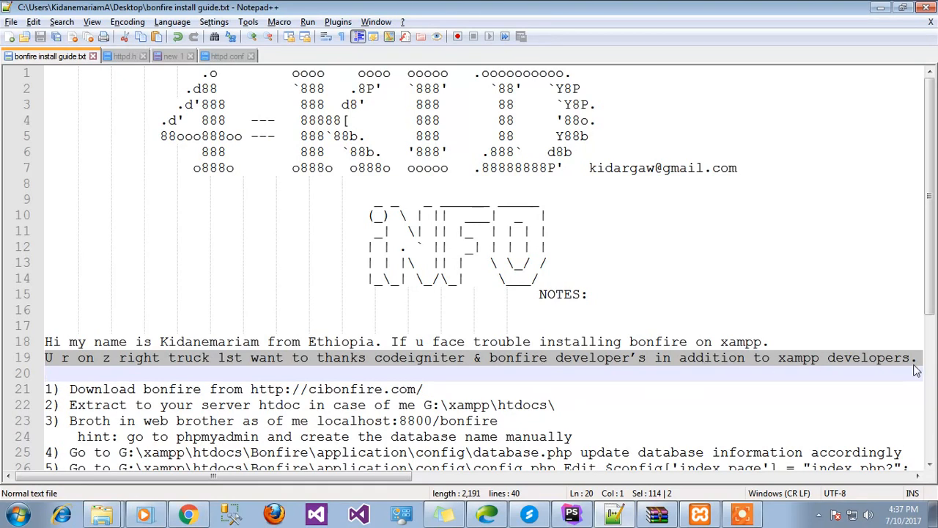
{"action": "left_click", "coordinate": [71, 390]}
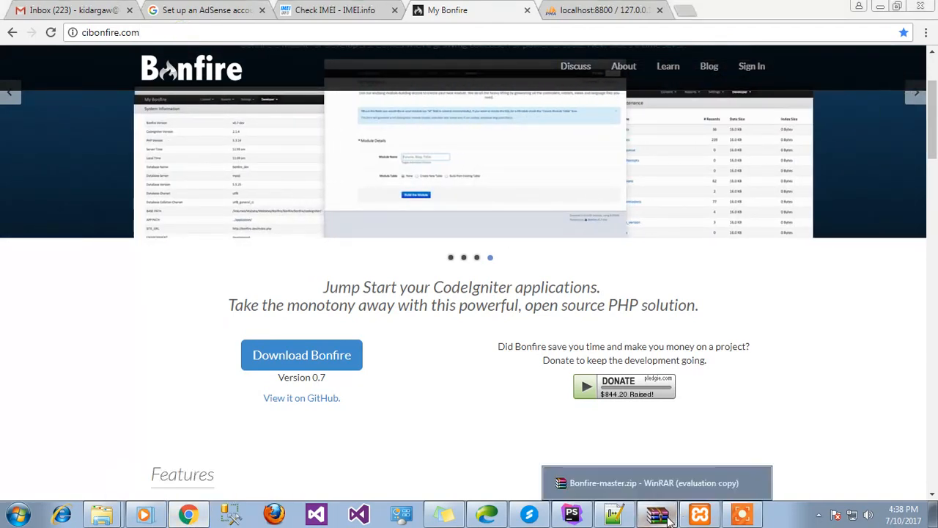
Step: Extract Bonfire-master.zip with WinRAR into G:\xampp\htdocs
{"action": "left_click", "coordinate": [656, 513]}
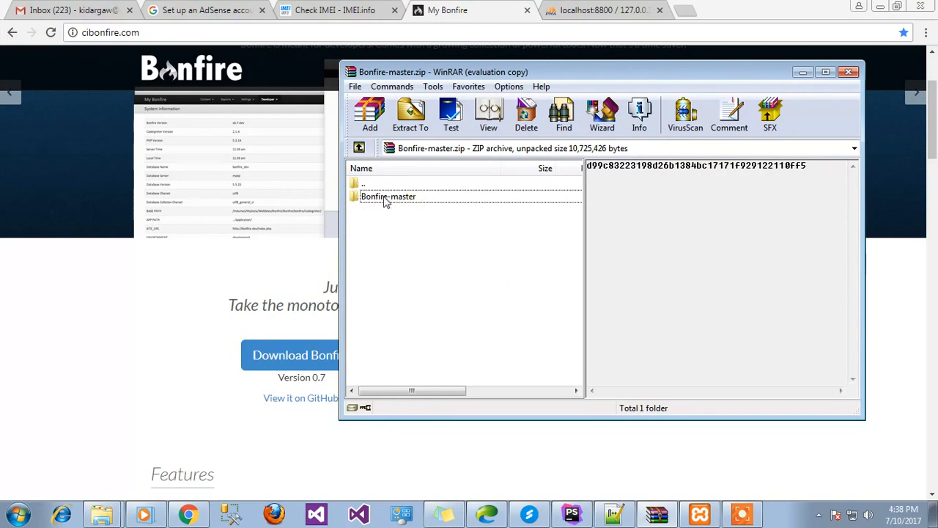
{"action": "left_click", "coordinate": [411, 116]}
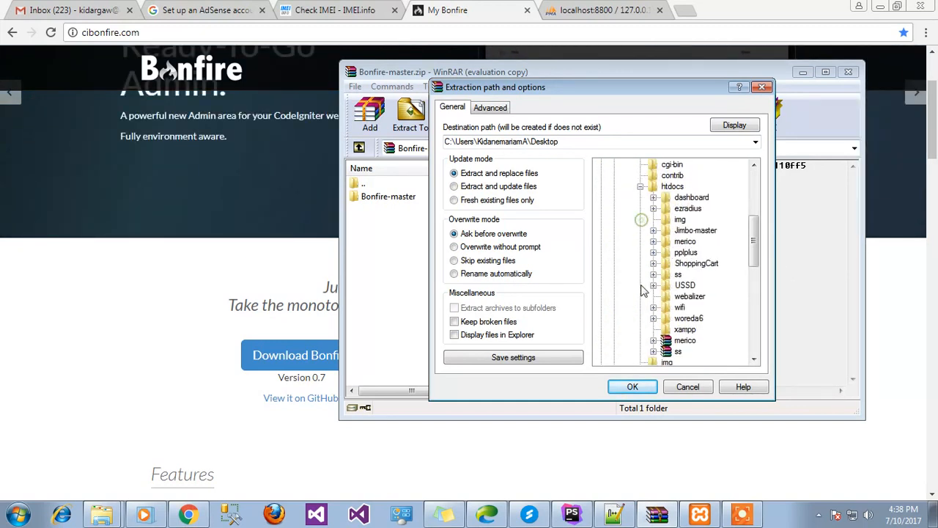
{"action": "left_click", "coordinate": [672, 186]}
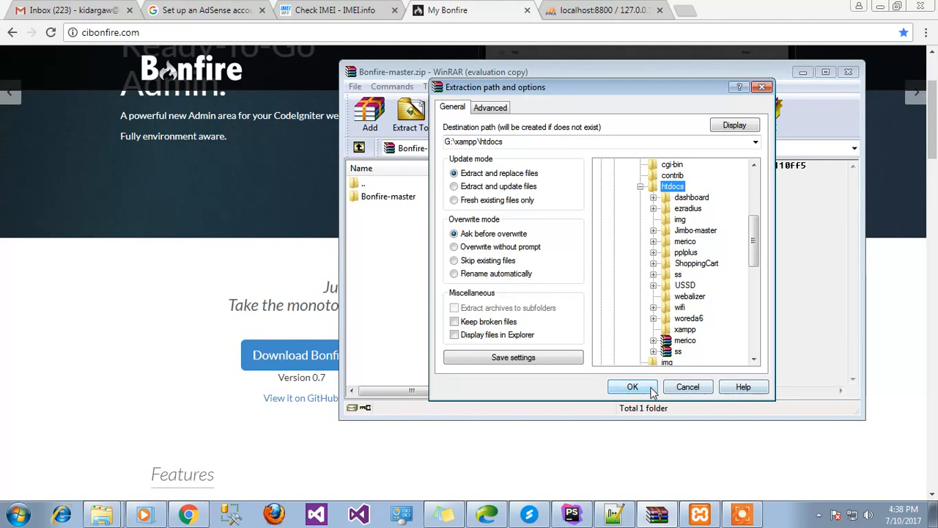
{"action": "left_click", "coordinate": [633, 386]}
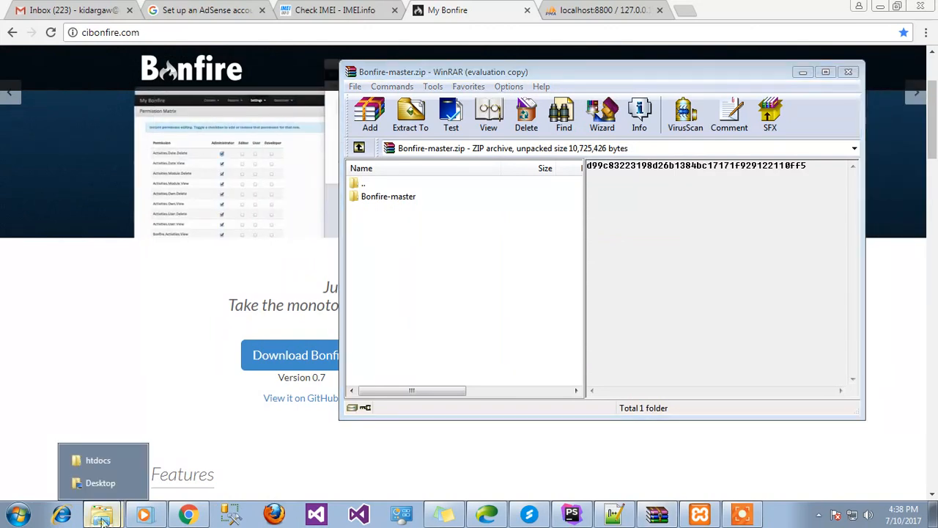
Step: Confirm Bonfire-master is in htdocs, then open a new browser tab
{"action": "left_click", "coordinate": [97, 460]}
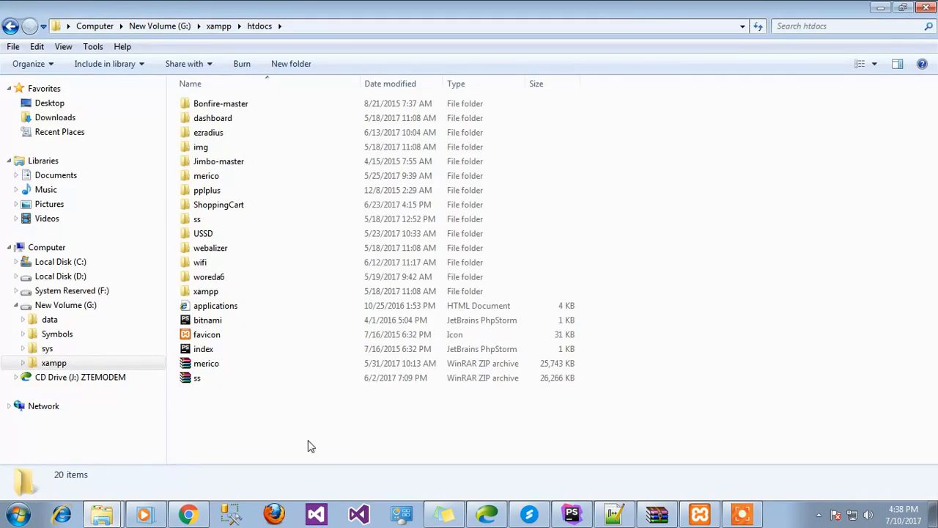
{"action": "left_click", "coordinate": [220, 104]}
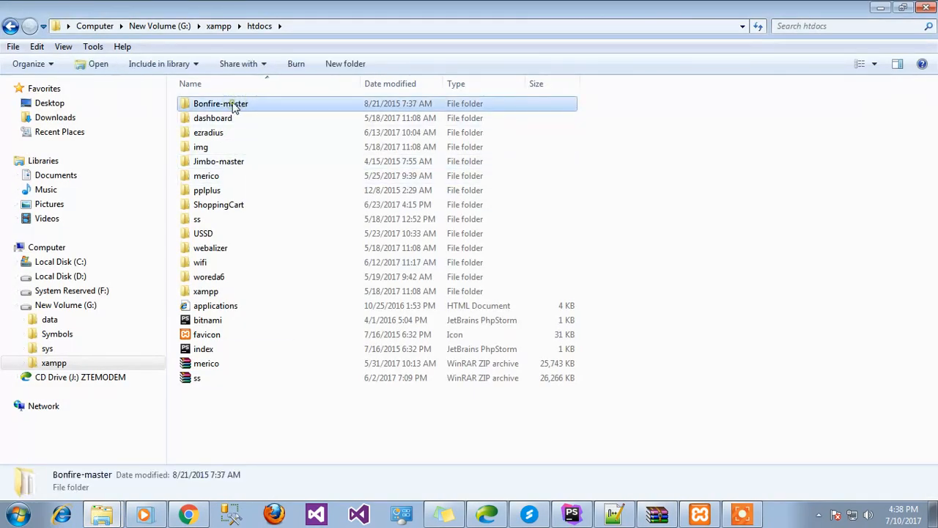
{"action": "left_click", "coordinate": [219, 104]}
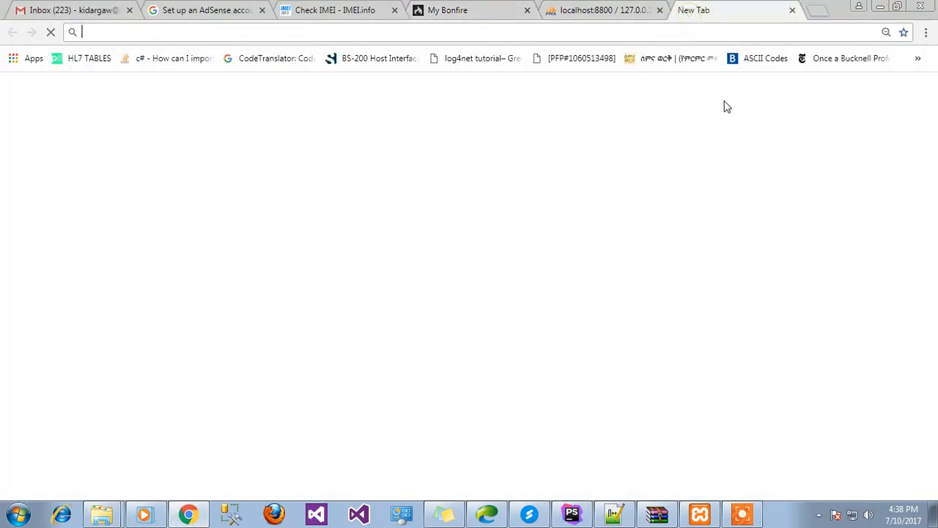
Step: Load localhost:8800/bonfire in Chrome, then switch to the phpMyAdmin tab
{"action": "type", "text": "localhost:8800/bonfire/"}
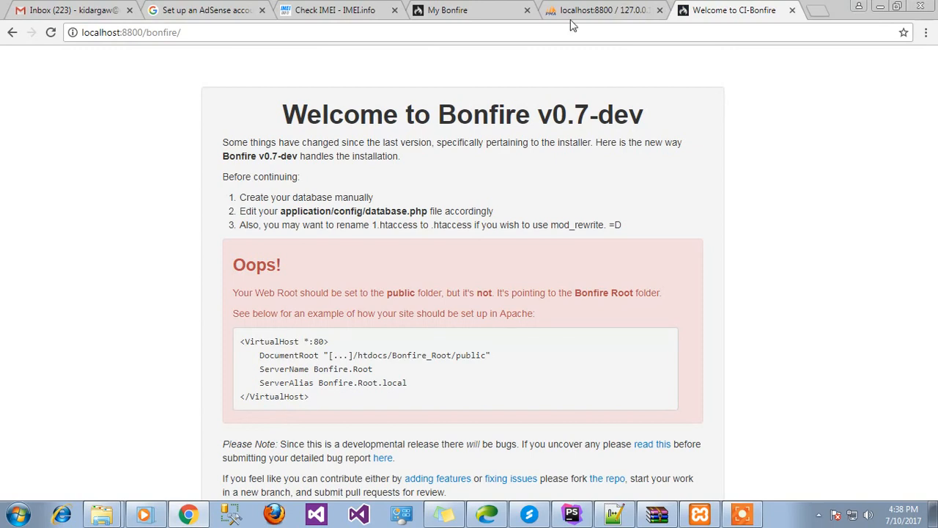
{"action": "mouse_move", "coordinate": [628, 212]}
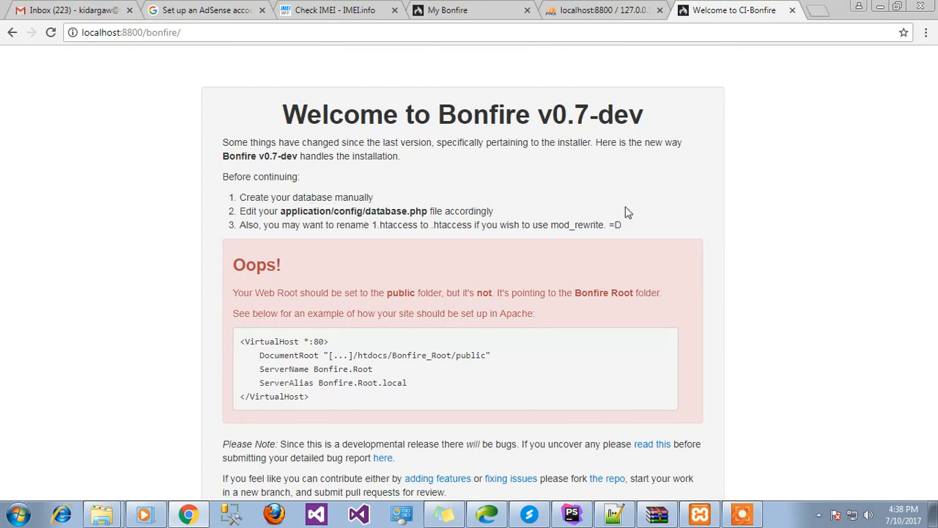
{"action": "left_click", "coordinate": [601, 10]}
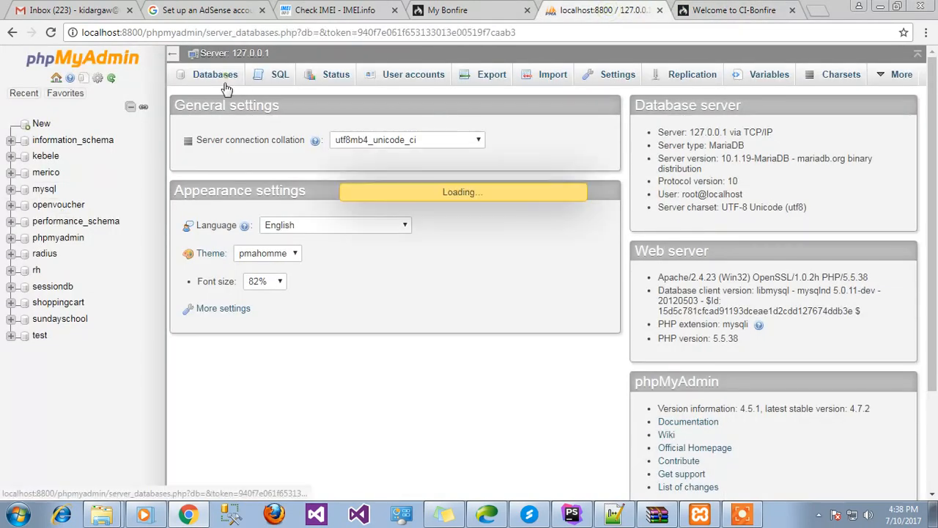
Step: Create database 'bon' with utf8_general_ci collation and open it from the sidebar
{"action": "left_click", "coordinate": [215, 74]}
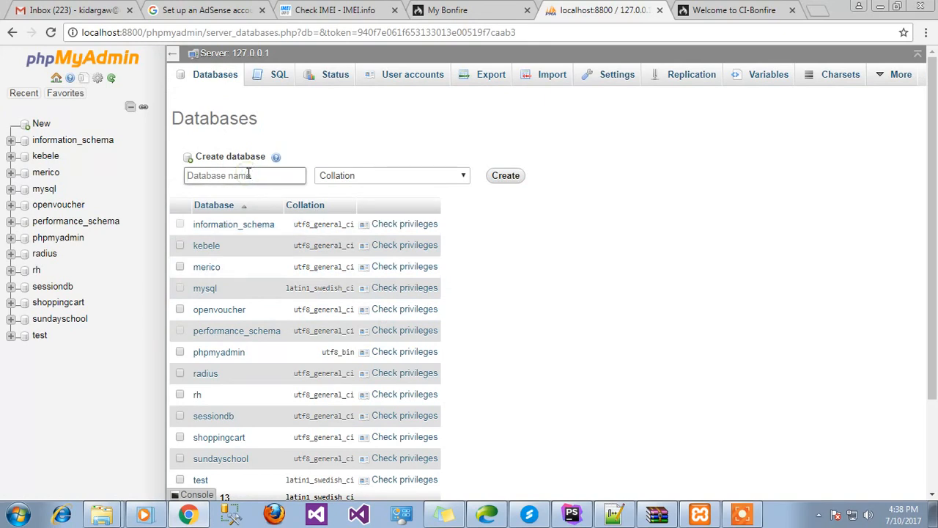
{"action": "type", "text": "bonfire"}
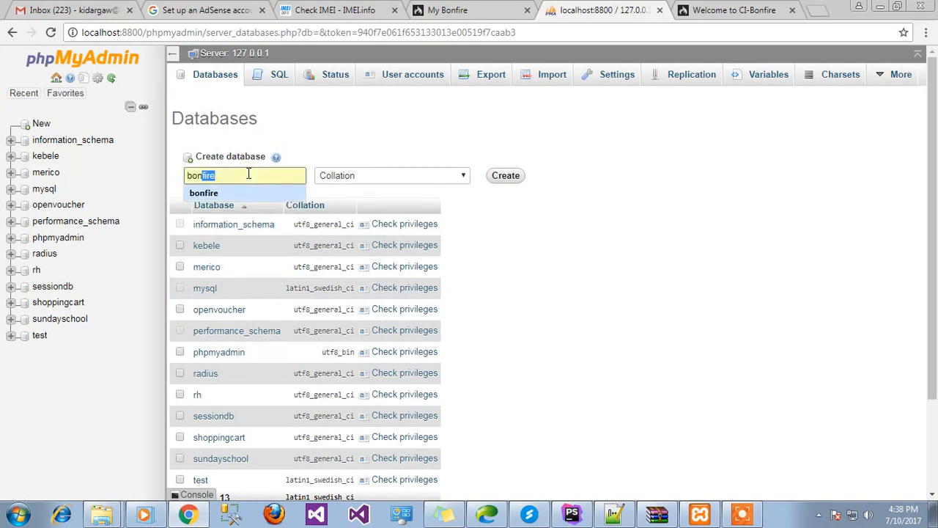
{"action": "left_click", "coordinate": [390, 175]}
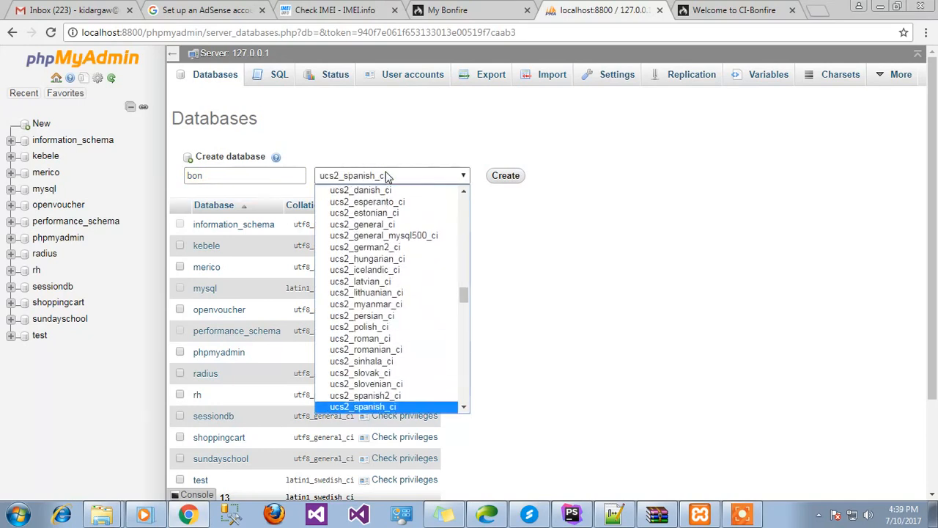
{"action": "scroll", "scroll_direction": "down", "scroll_amount": 3}
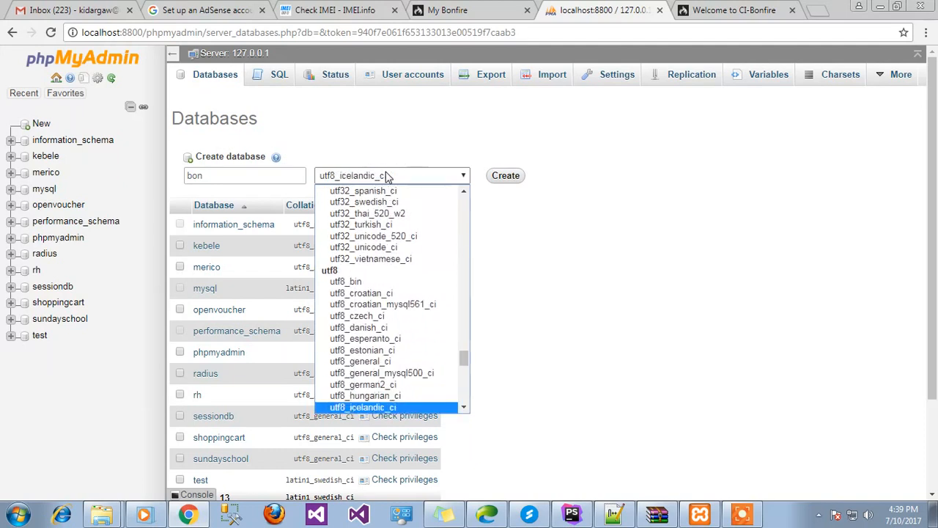
{"action": "left_click", "coordinate": [360, 361]}
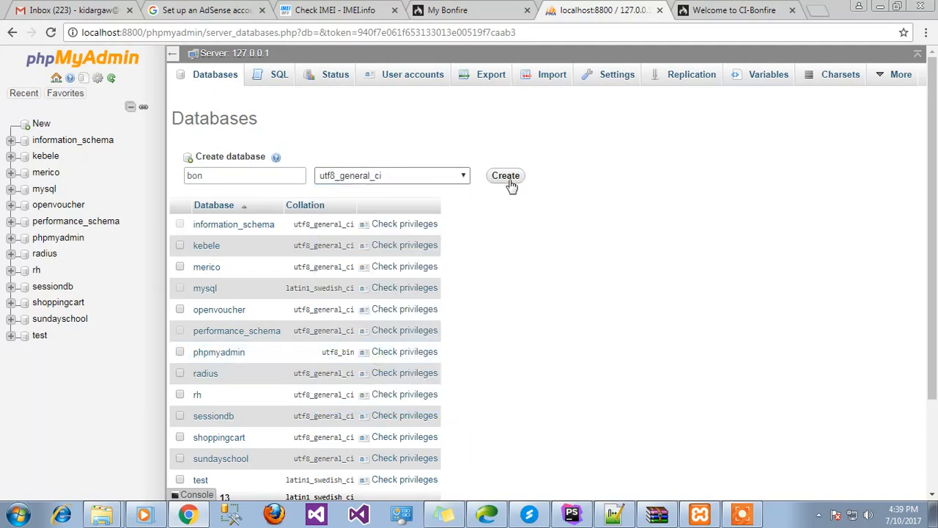
{"action": "left_click", "coordinate": [505, 175]}
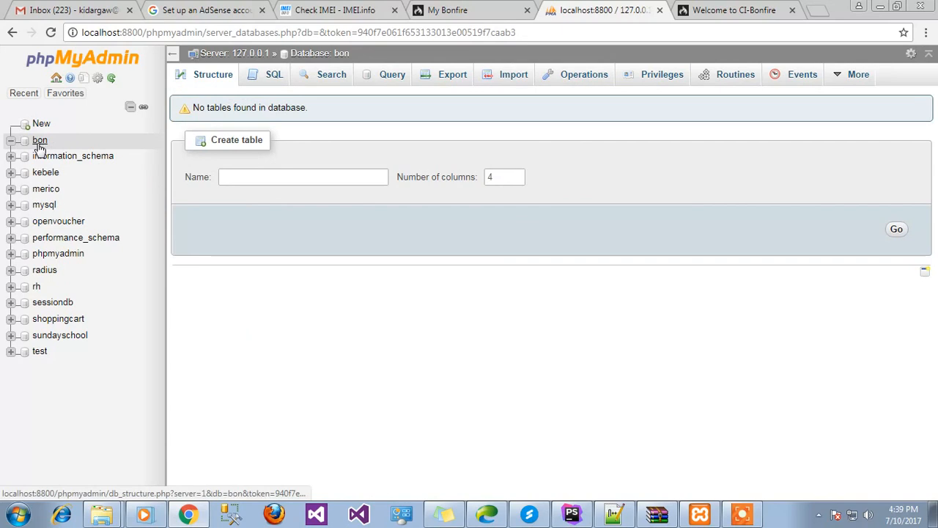
{"action": "left_click", "coordinate": [40, 140]}
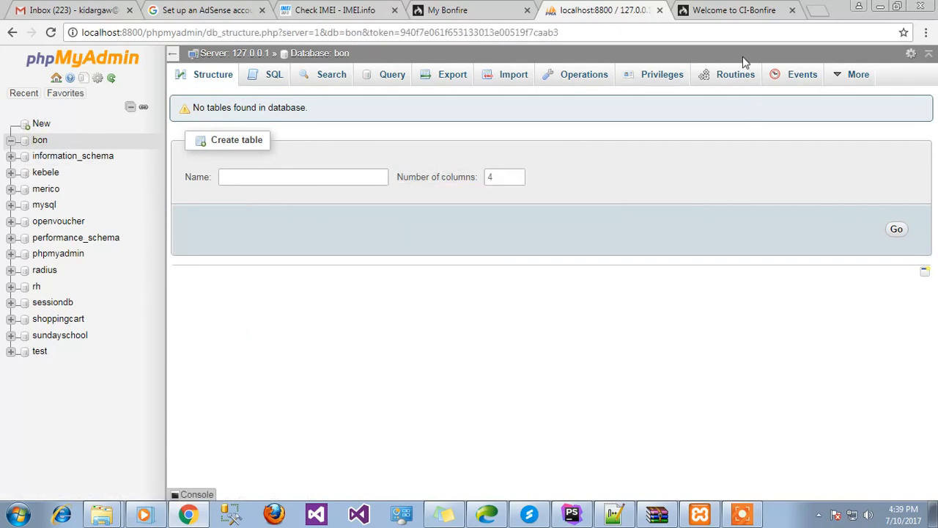
{"action": "left_click", "coordinate": [733, 9]}
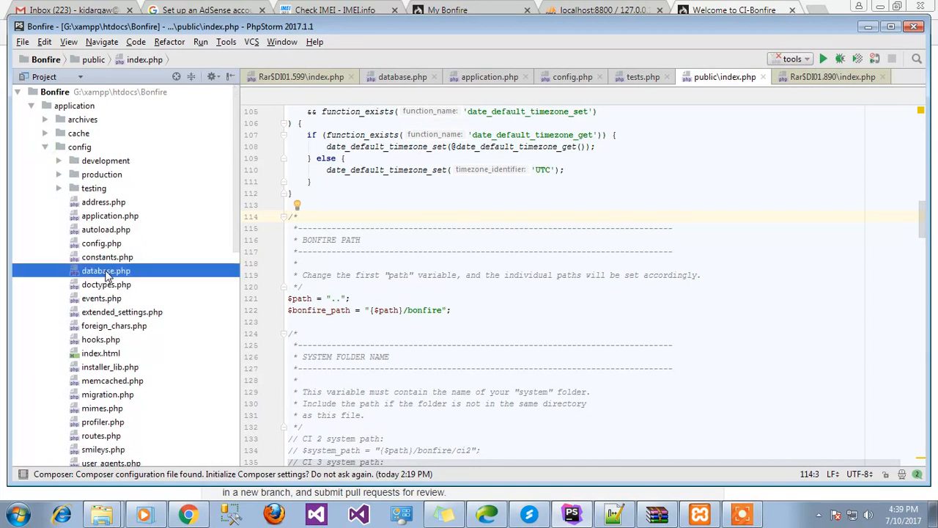
Step: Set username 'root' and database 'bon' in database.php, and open config.php
{"action": "double_click", "coordinate": [106, 270]}
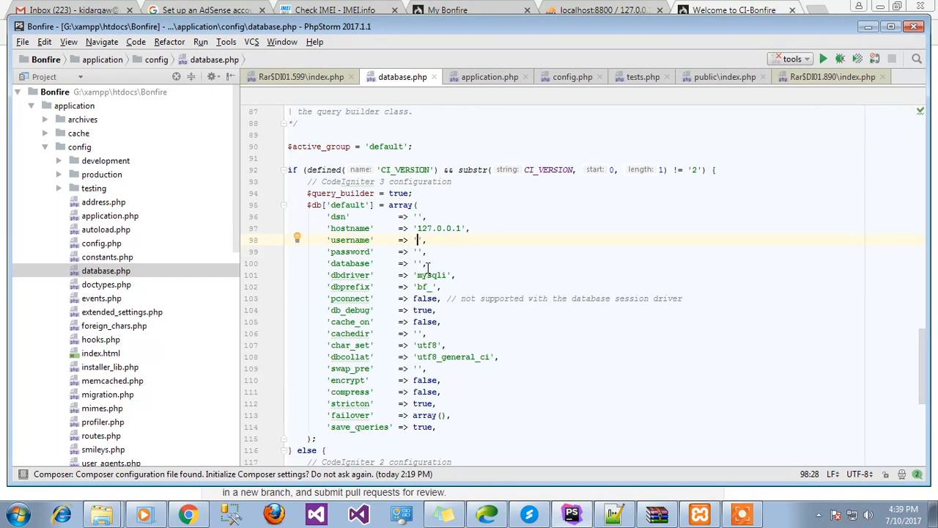
{"action": "type", "text": "root"}
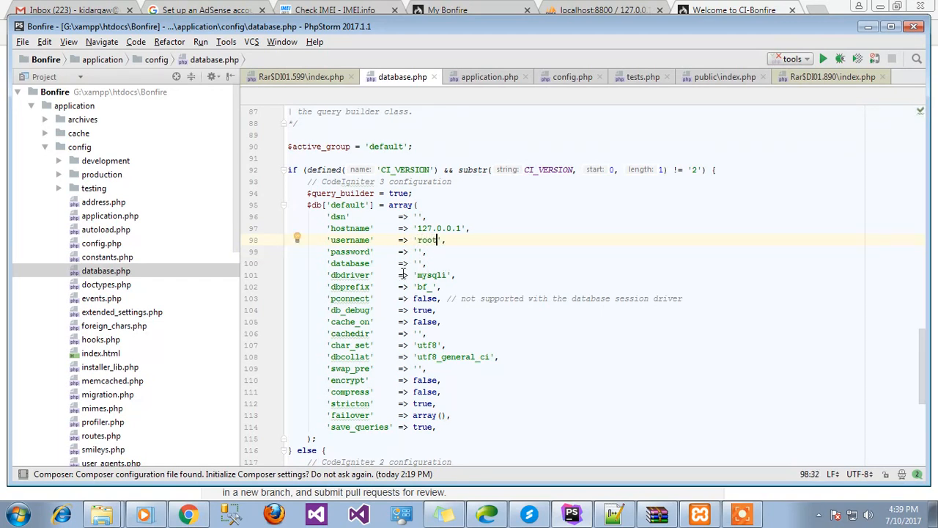
{"action": "left_click", "coordinate": [418, 263]}
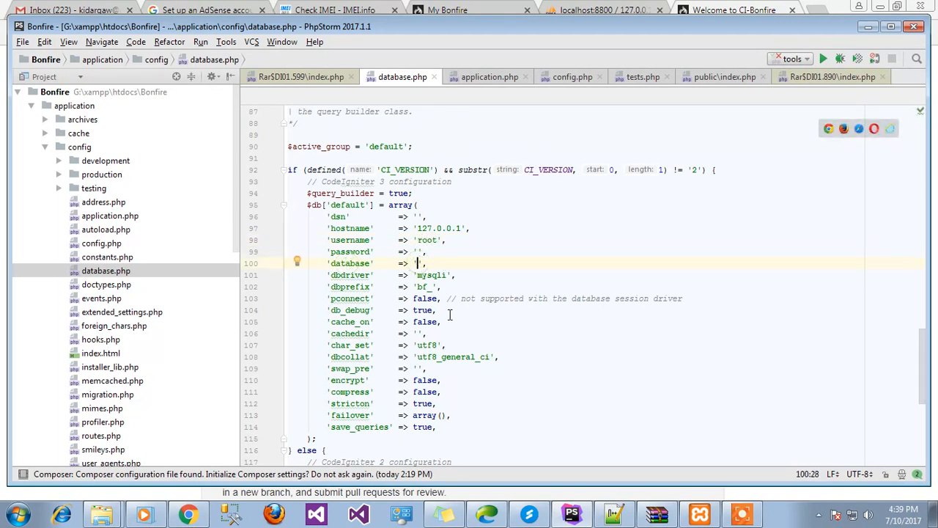
{"action": "type", "text": "bon"}
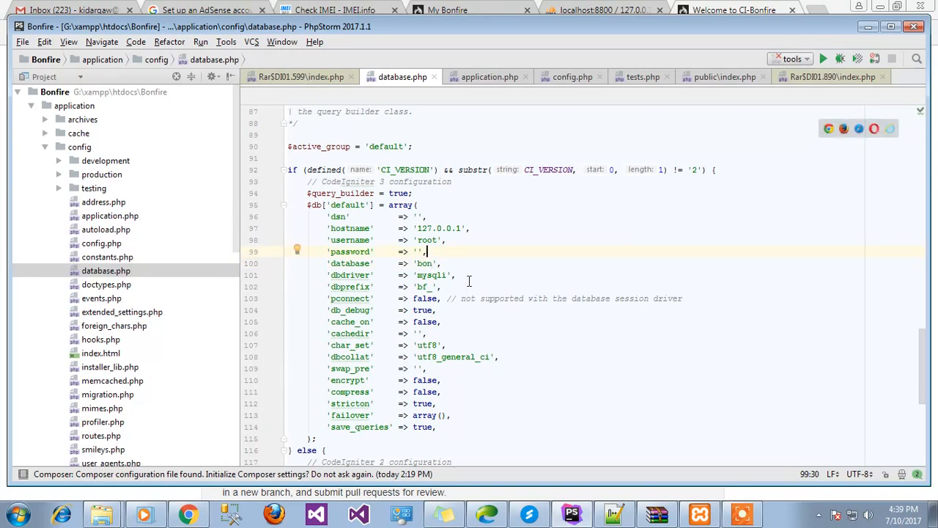
{"action": "mouse_move", "coordinate": [328, 299]}
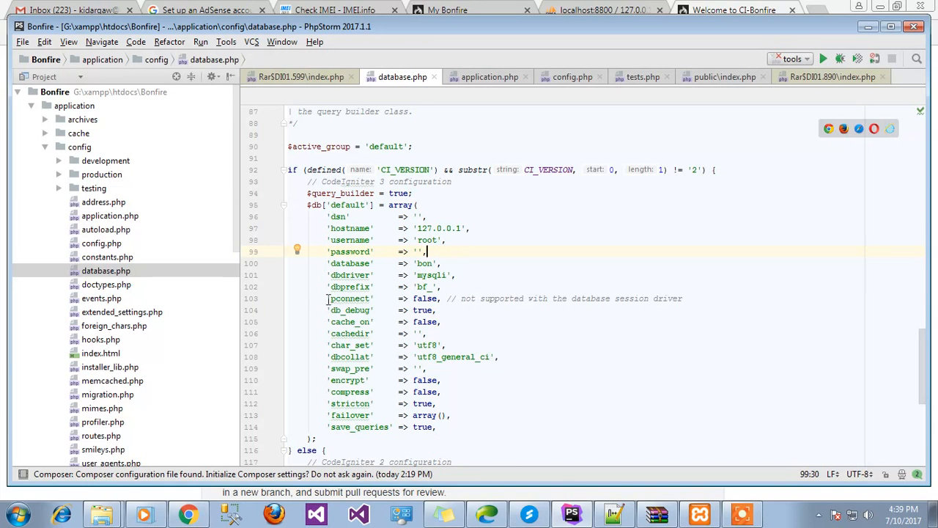
{"action": "left_click", "coordinate": [571, 77]}
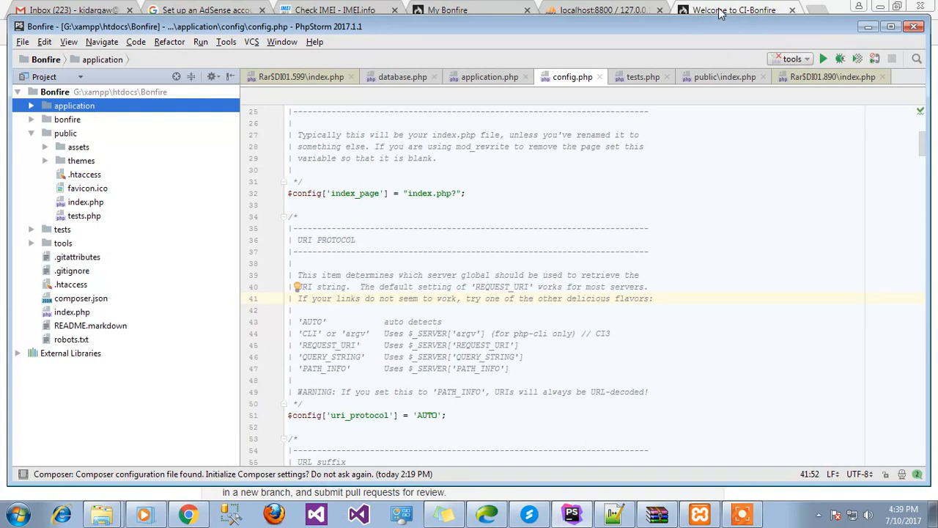
{"action": "left_click", "coordinate": [734, 10]}
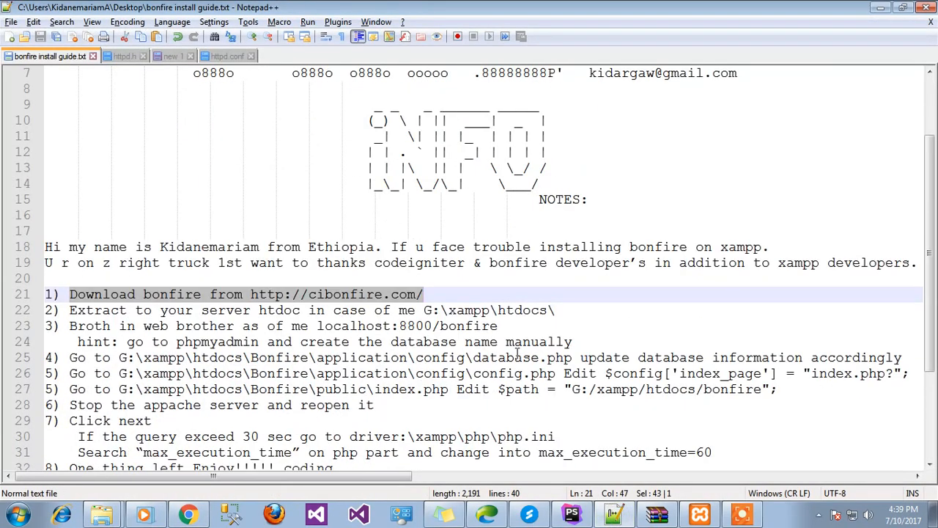
Step: Highlight the guide's $path = "G:/xampp/htdocs/bonfire"; line, then return to PhpStorm
{"action": "left_click", "coordinate": [184, 341]}
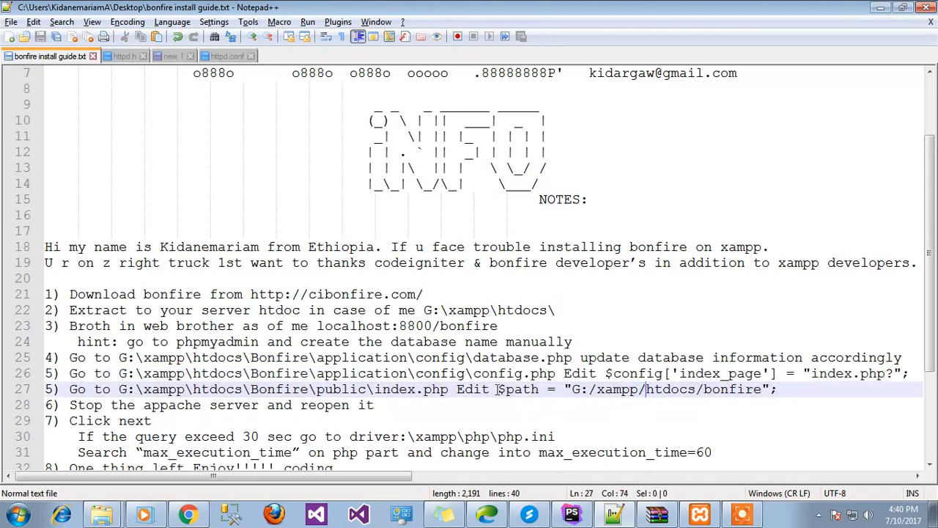
{"action": "left_click_drag", "start_coordinate": [498, 389], "coordinate": [769, 389]}
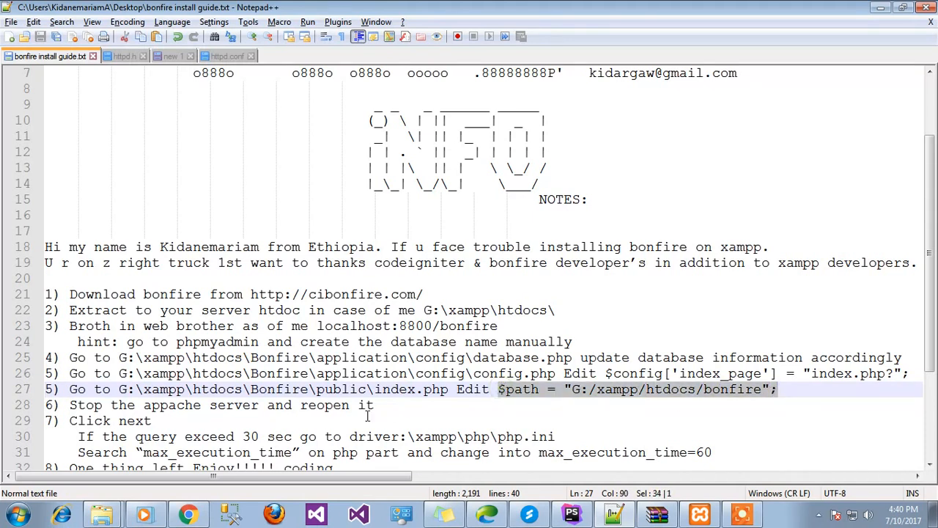
{"action": "left_click", "coordinate": [572, 513]}
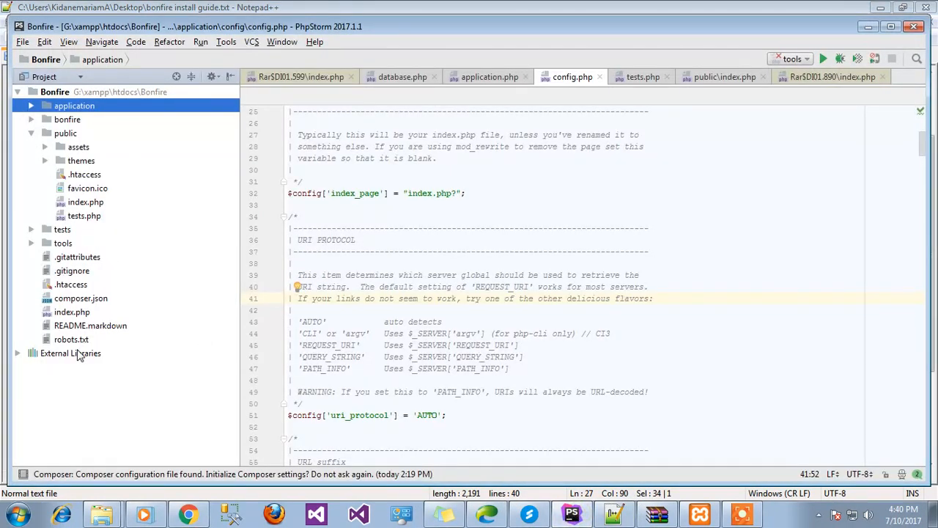
Step: Open public/index.php and add $path = "G:/xampp/htdocs/bonfire"; above $bonfire_path
{"action": "left_click", "coordinate": [85, 201]}
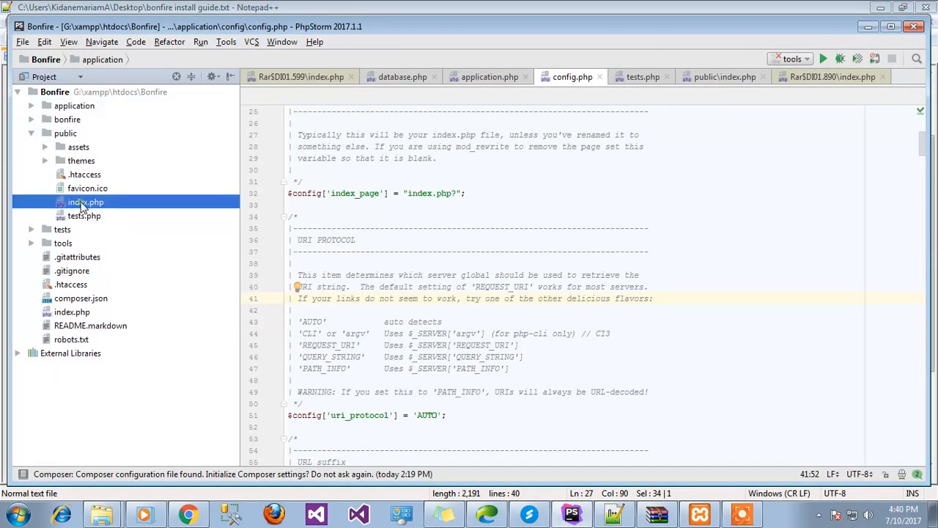
{"action": "double_click", "coordinate": [86, 201]}
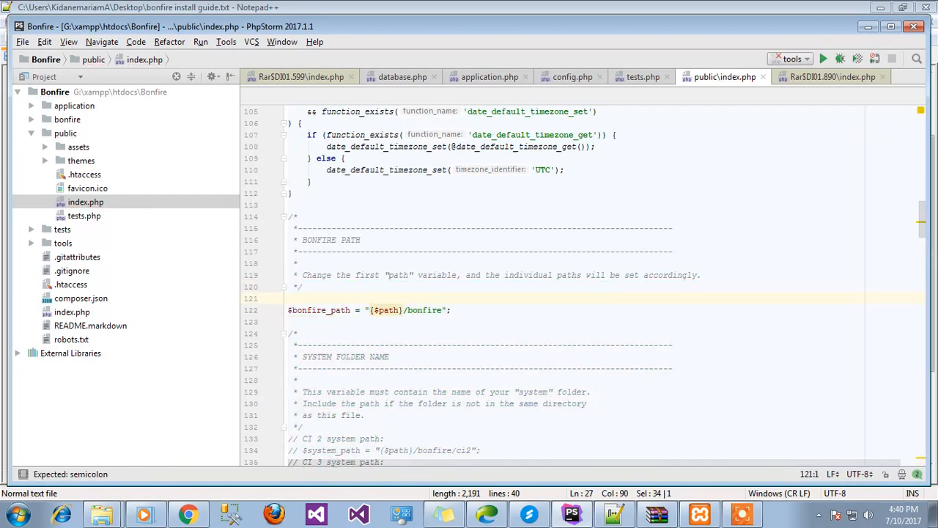
{"action": "type", "text": "$path = \"G:/xampp/htdocs/bonfire\";"}
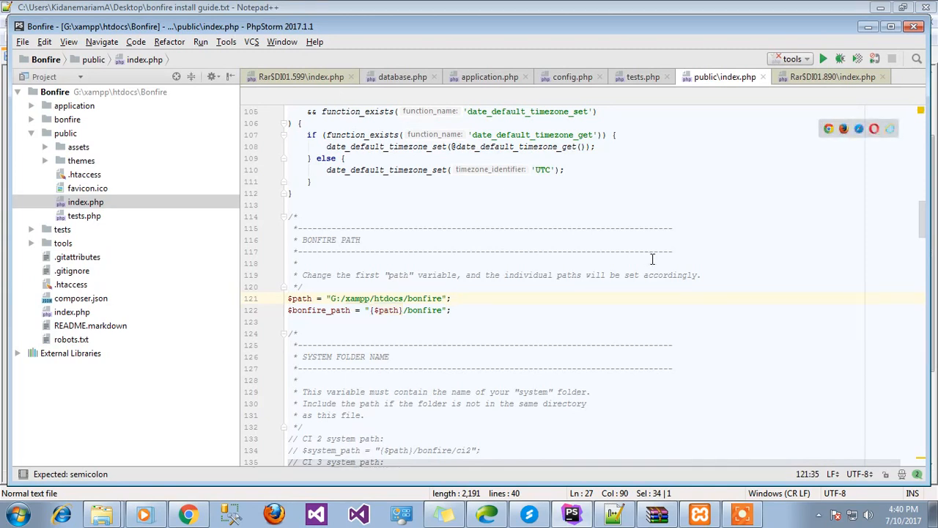
{"action": "mouse_move", "coordinate": [396, 504]}
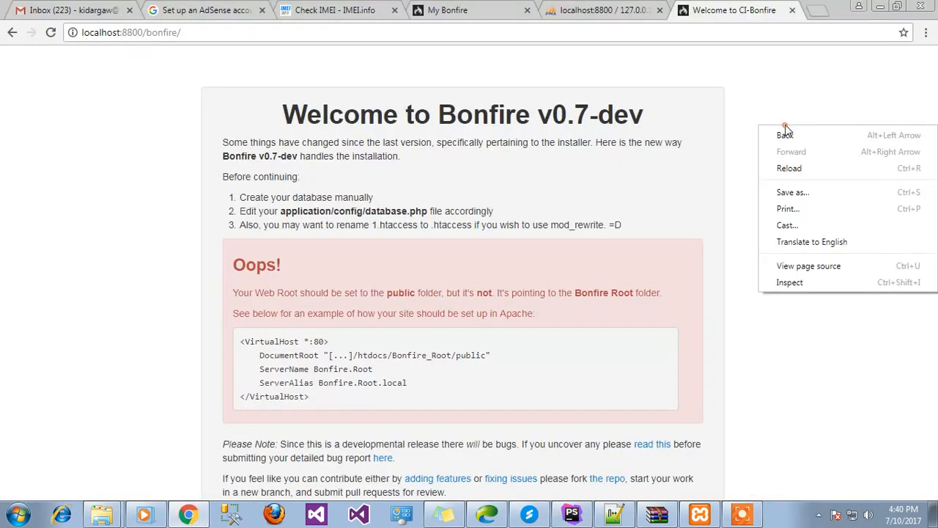
Step: Reload the Bonfire page to see the web-root warning, then bring up XAMPP
{"action": "left_click", "coordinate": [790, 161]}
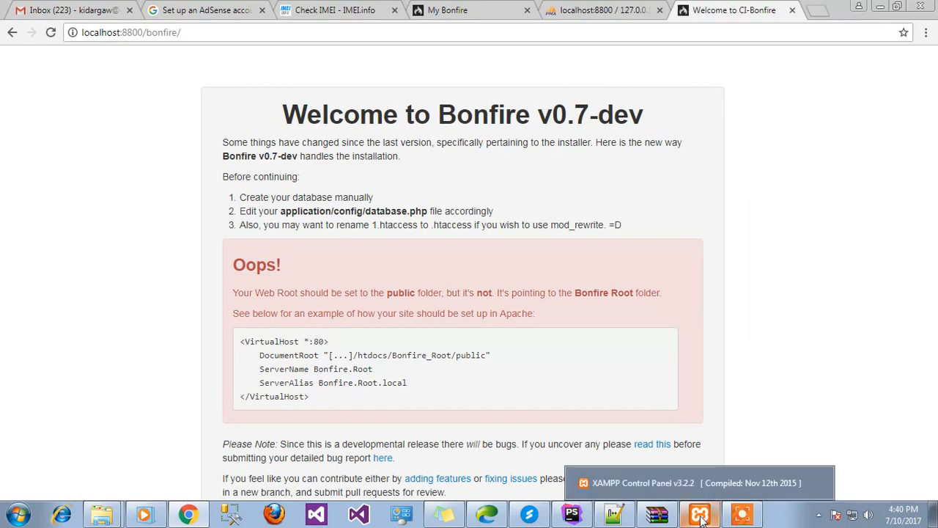
{"action": "left_click", "coordinate": [698, 513]}
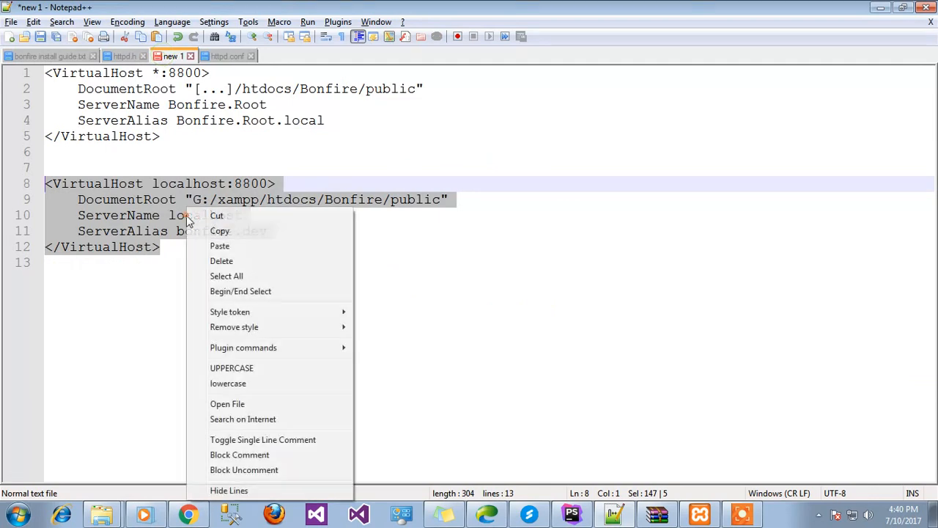
Step: Paste the localhost:8800 VirtualHost block (DocumentRoot Bonfire/public) into httpd.conf and save
{"action": "left_click", "coordinate": [225, 55]}
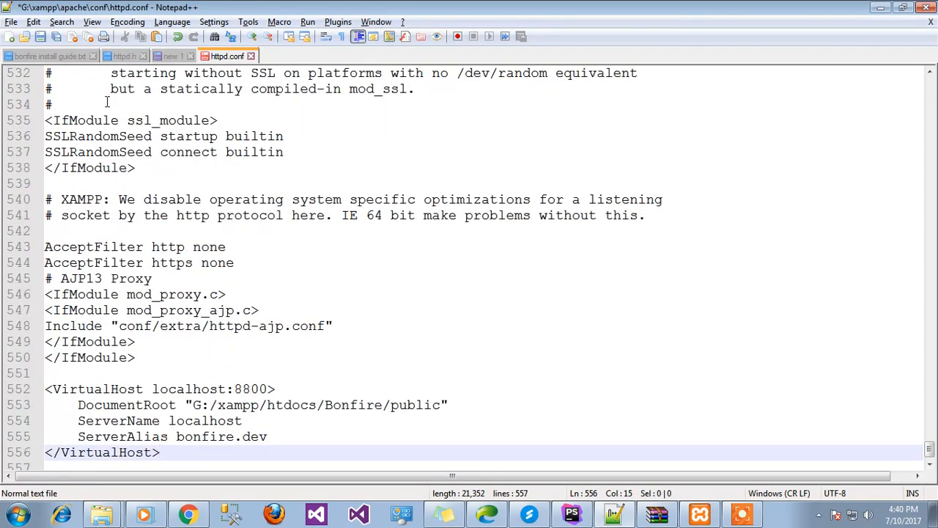
{"action": "left_click", "coordinate": [49, 56]}
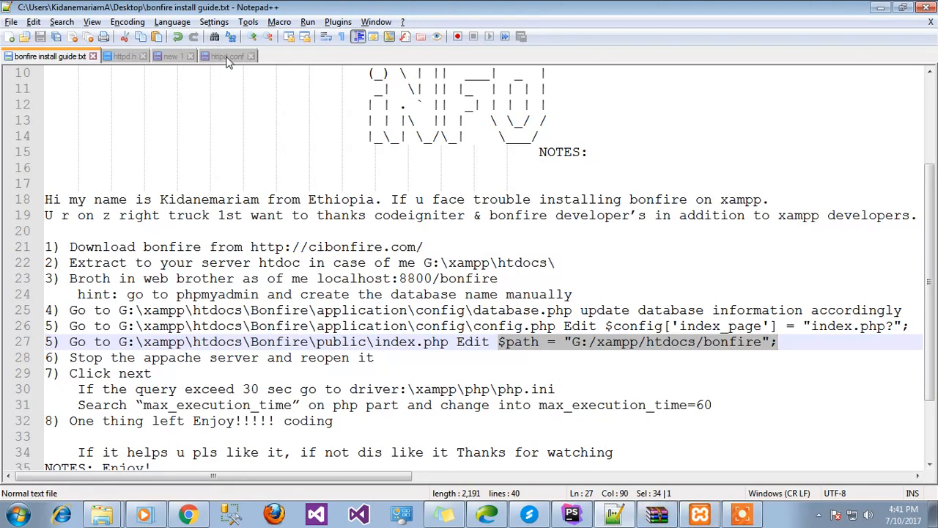
{"action": "left_click", "coordinate": [223, 55]}
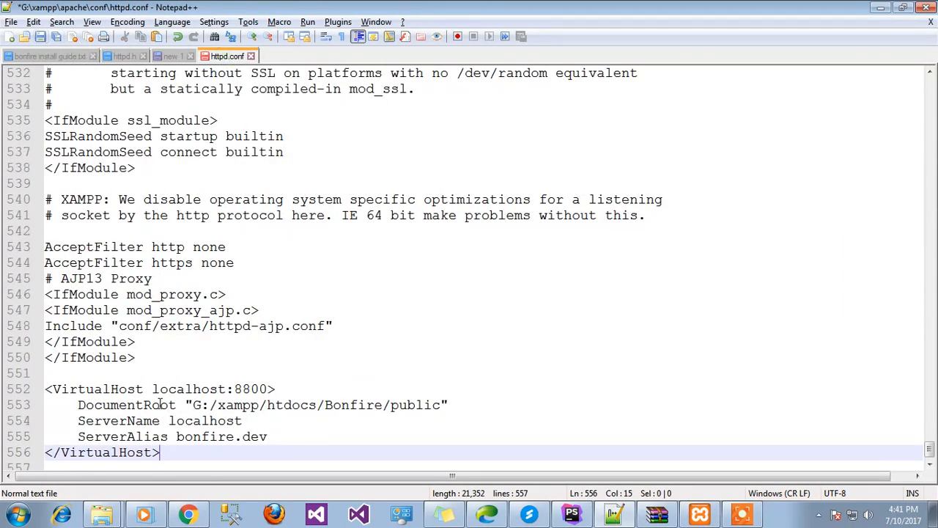
{"action": "mouse_move", "coordinate": [700, 512]}
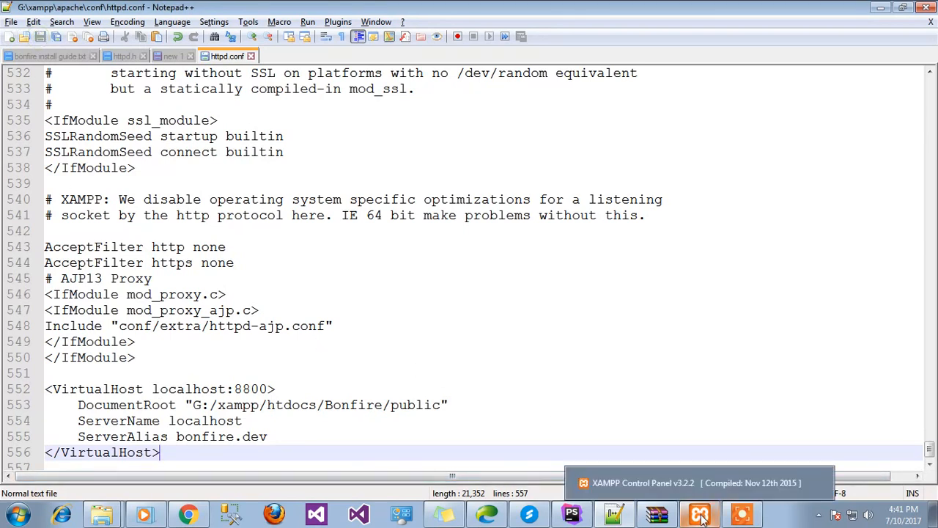
{"action": "left_click", "coordinate": [698, 513]}
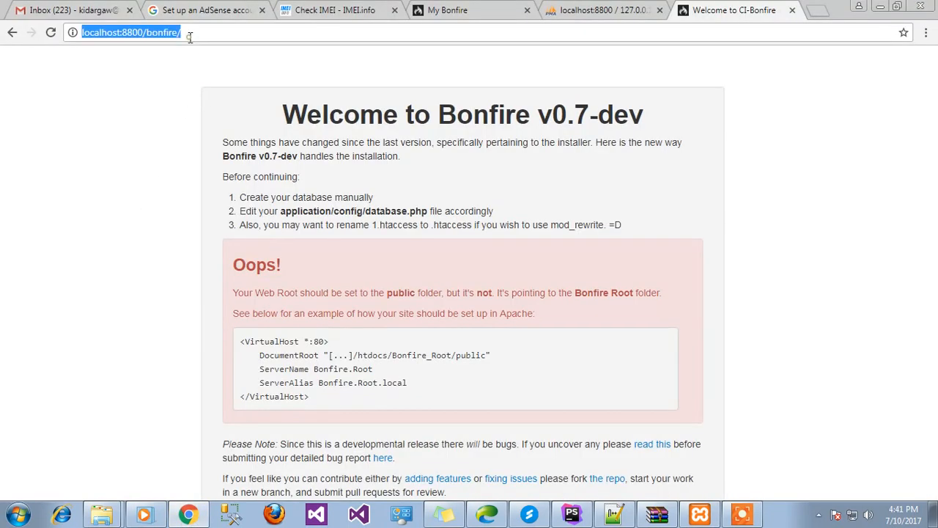
Step: Load localhost:8800/bonfire in Chrome and return to the Notepad++ install guide
{"action": "type", "text": "localhost:8800/bo"}
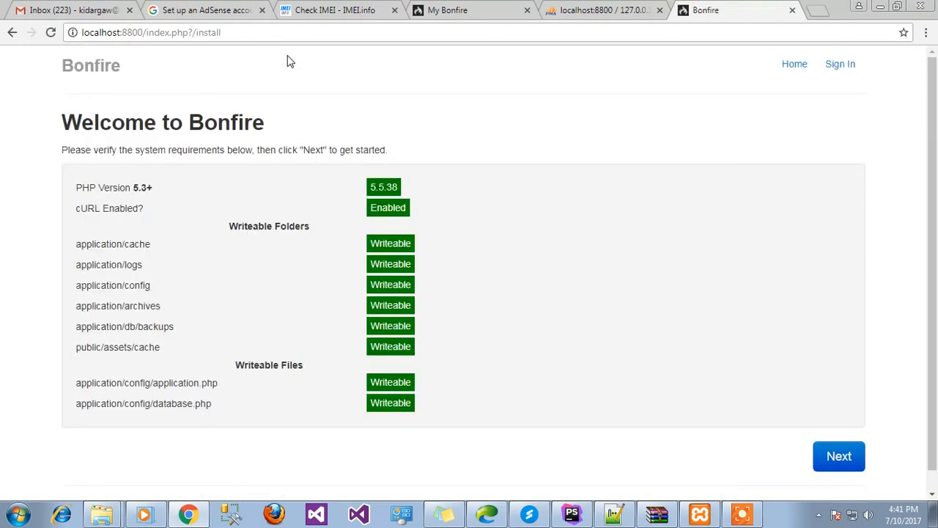
{"action": "mouse_move", "coordinate": [339, 194]}
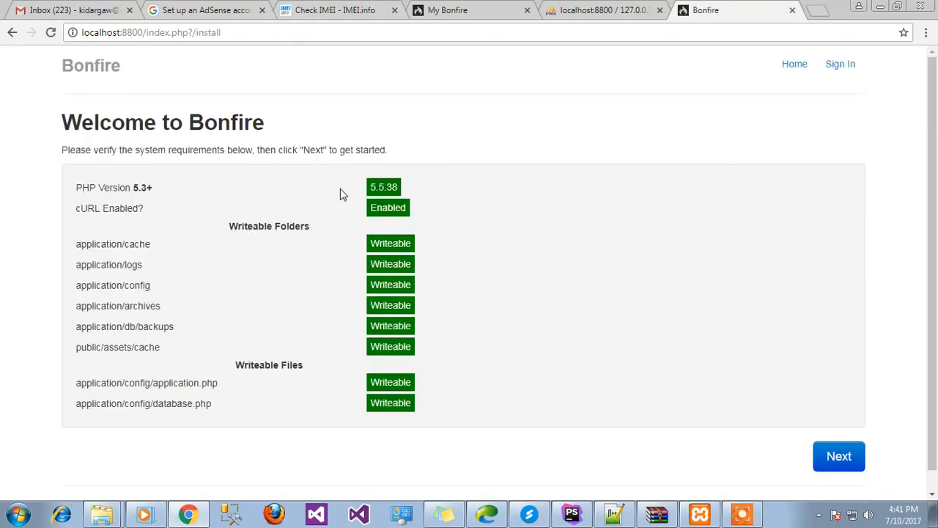
{"action": "mouse_move", "coordinate": [389, 402]}
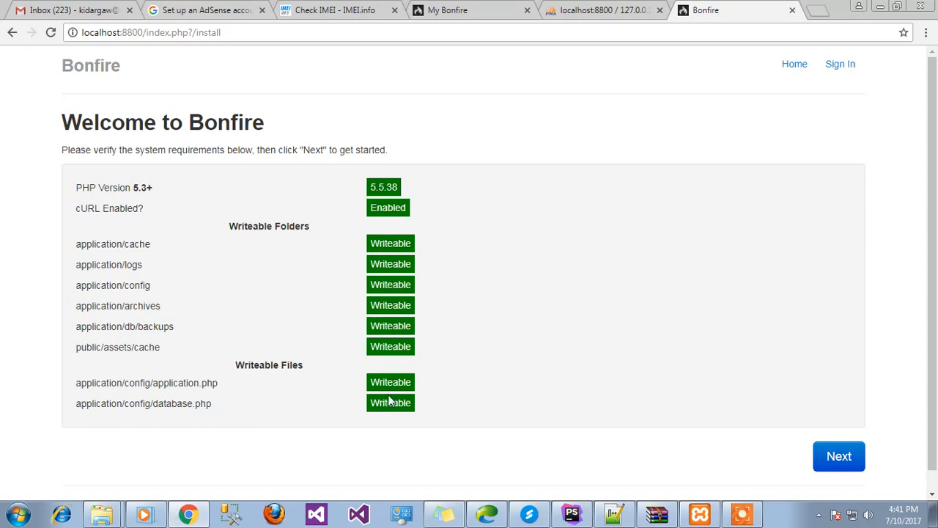
{"action": "mouse_move", "coordinate": [579, 500]}
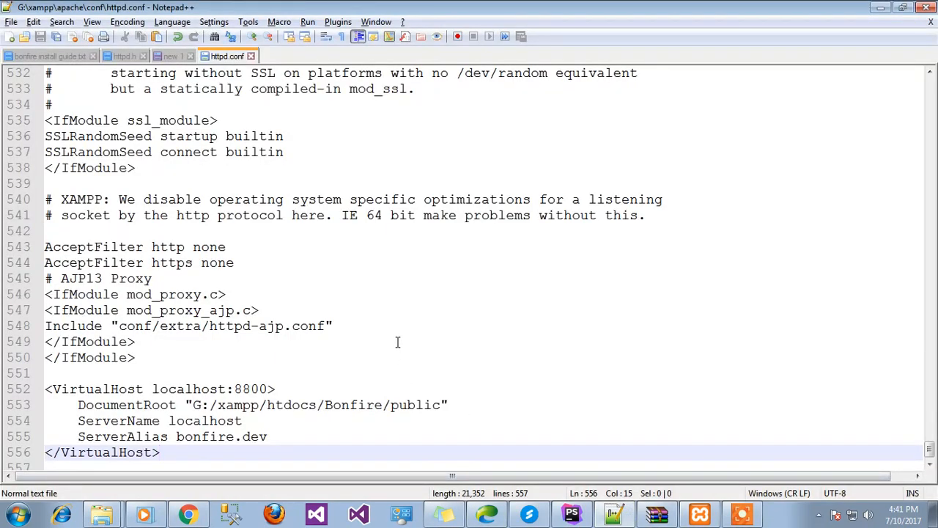
{"action": "left_click", "coordinate": [50, 56]}
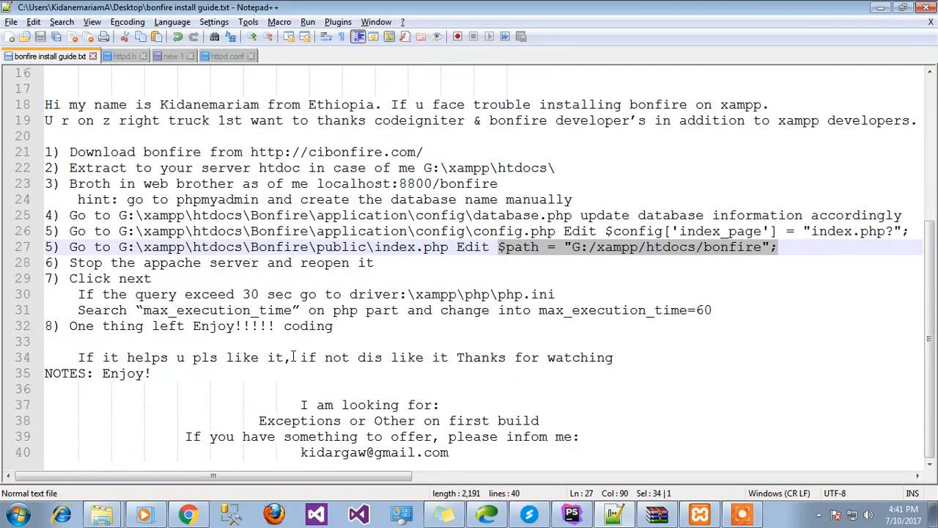